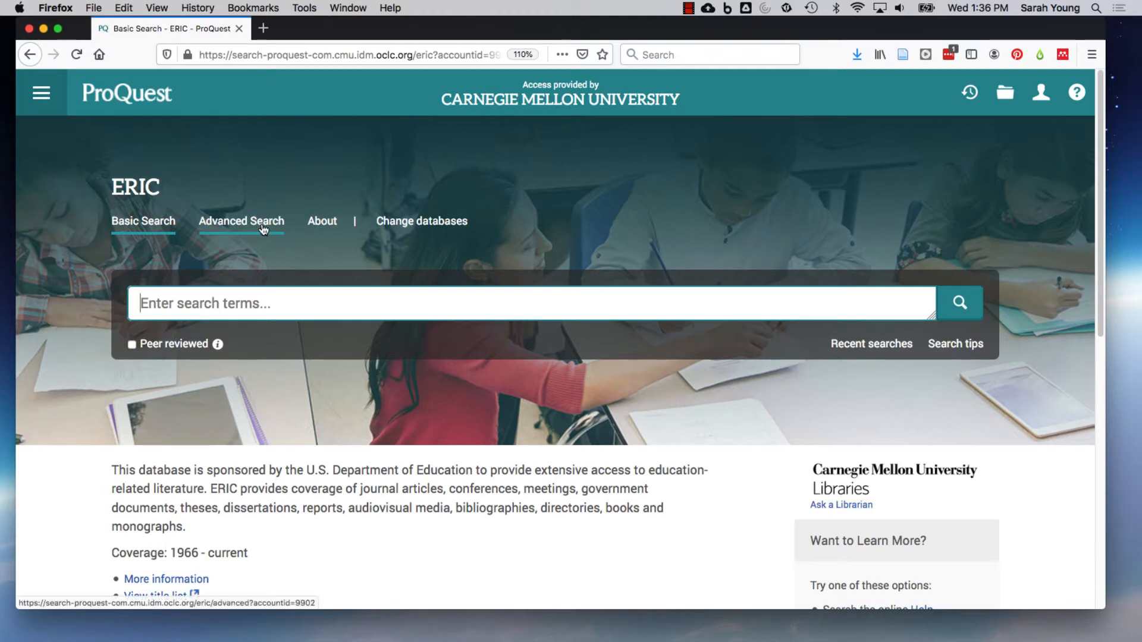
- Open the Advanced Search form under the ERIC database heading
click(242, 221)
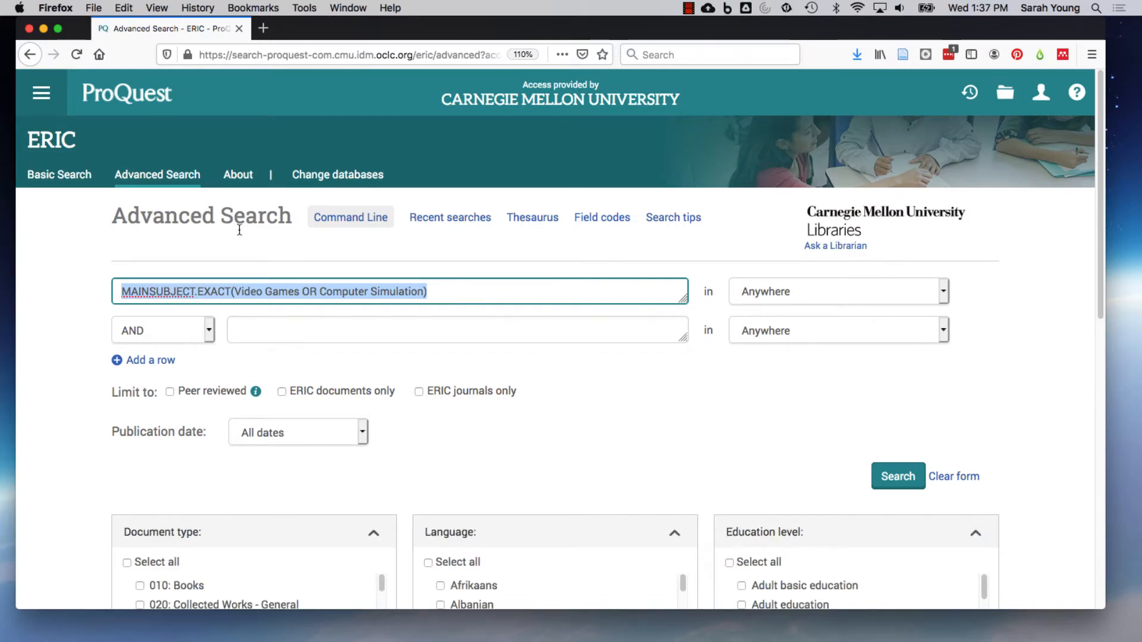
mouse_move(1029, 33)
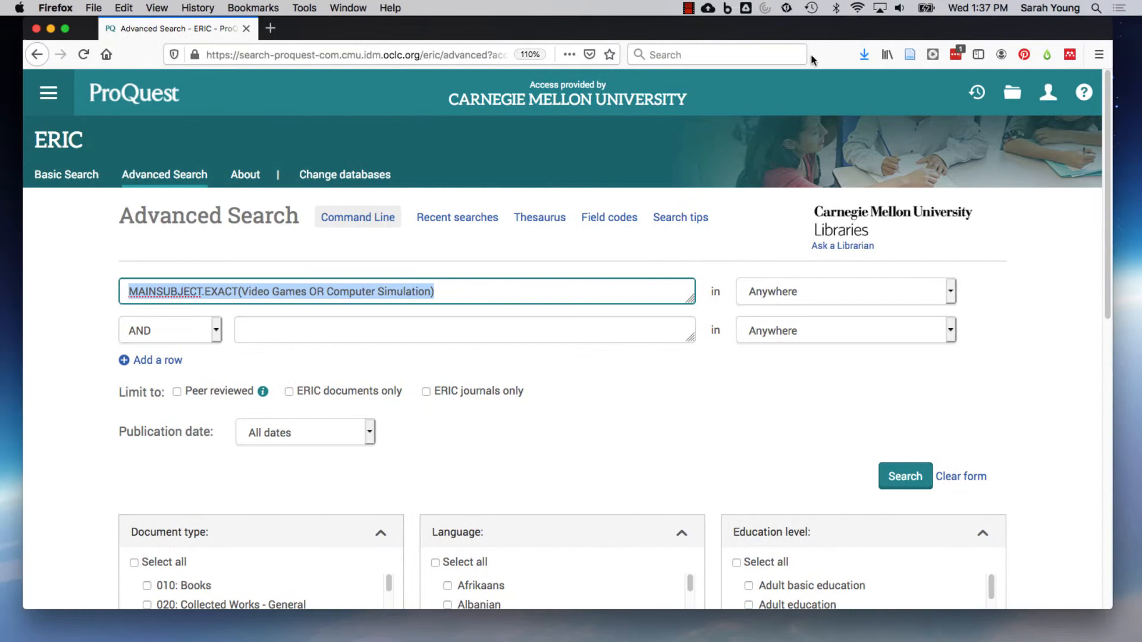
- Search ERIC for TI,AB(reading OR phonics), getting 124,805 results
text(TI,AB(reading OR phonics))
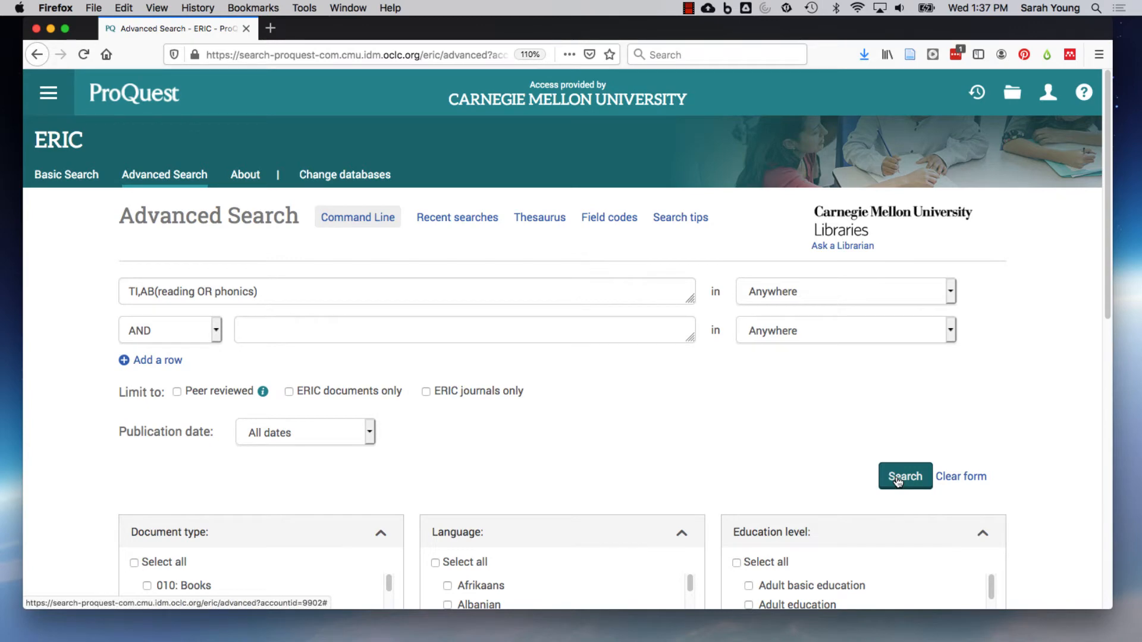
click(905, 477)
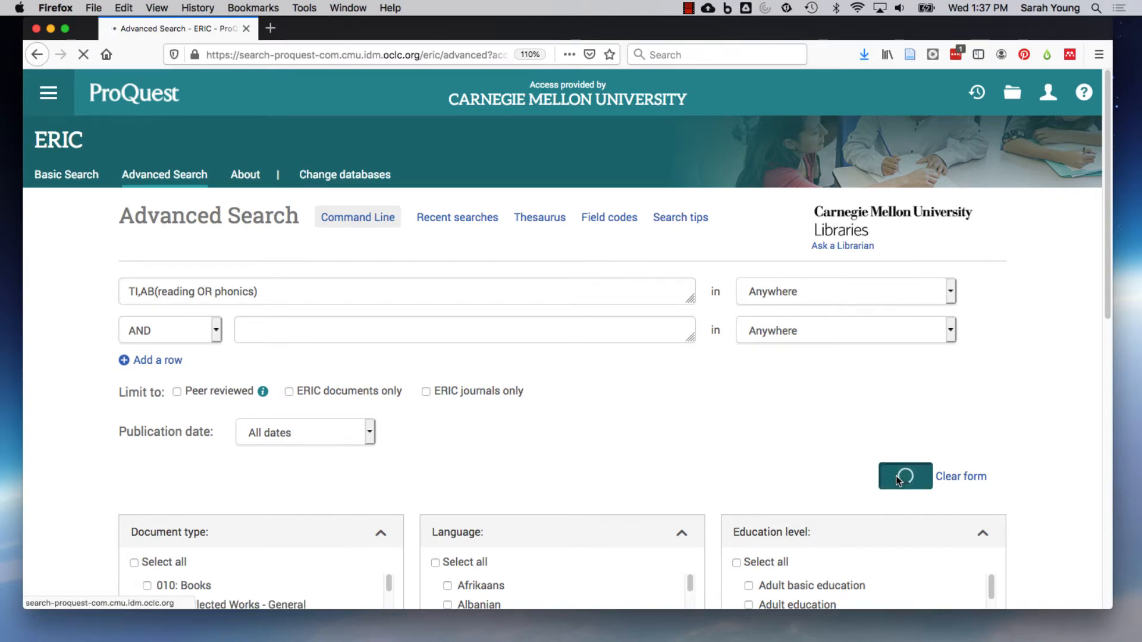
click(905, 476)
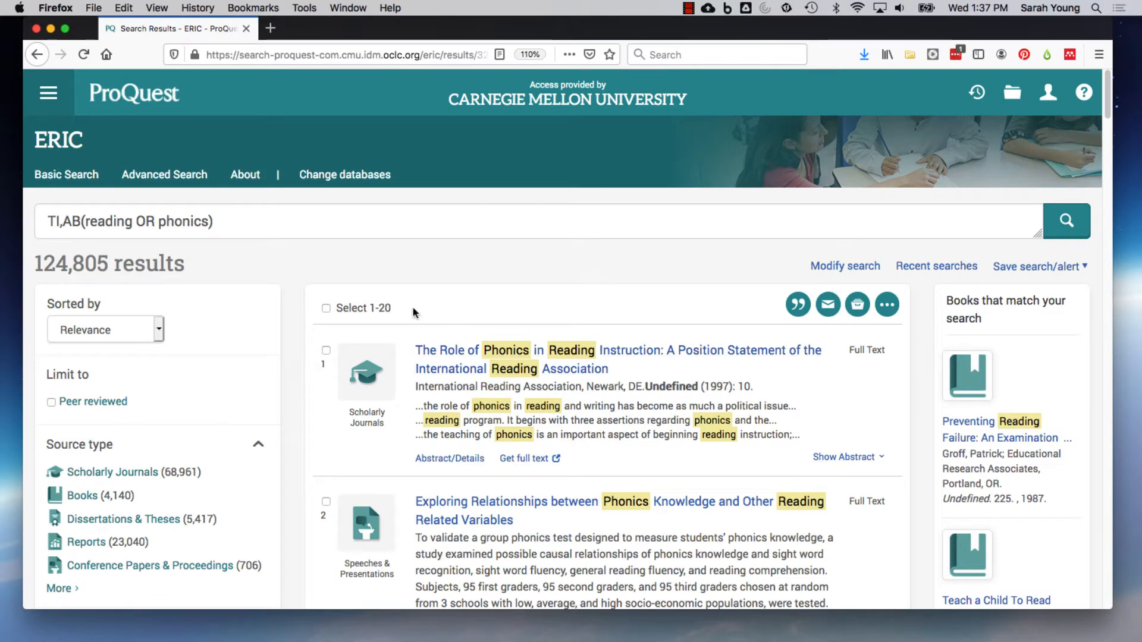
mouse_move(164, 175)
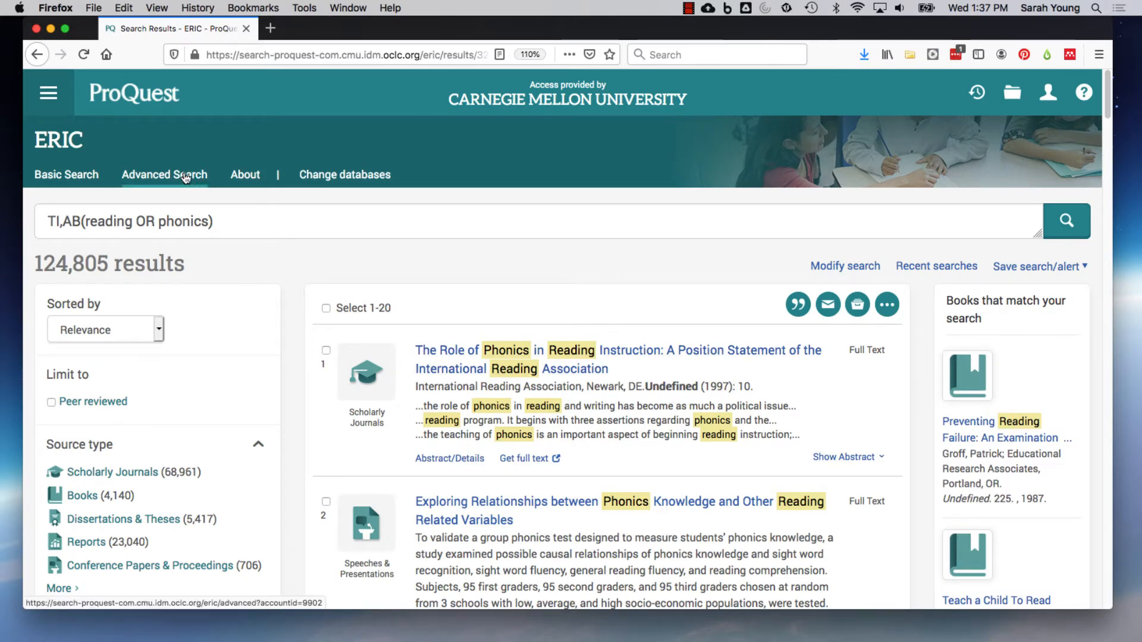
- Show Recent Searches, with reading/phonics listed as set S8 beside S5–S7
click(165, 174)
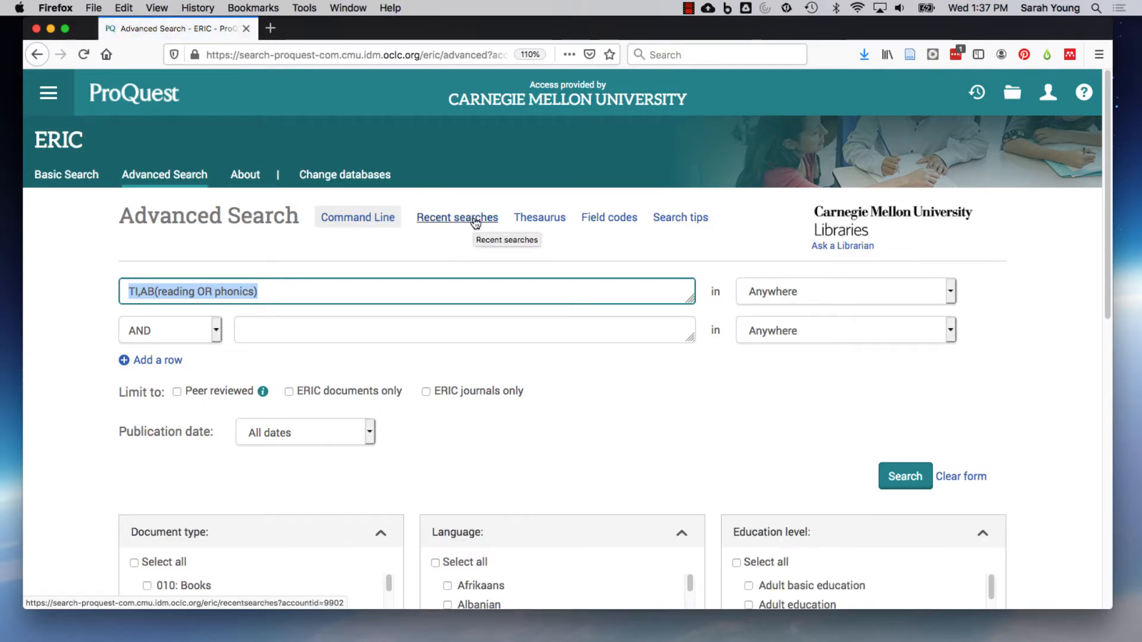
click(457, 217)
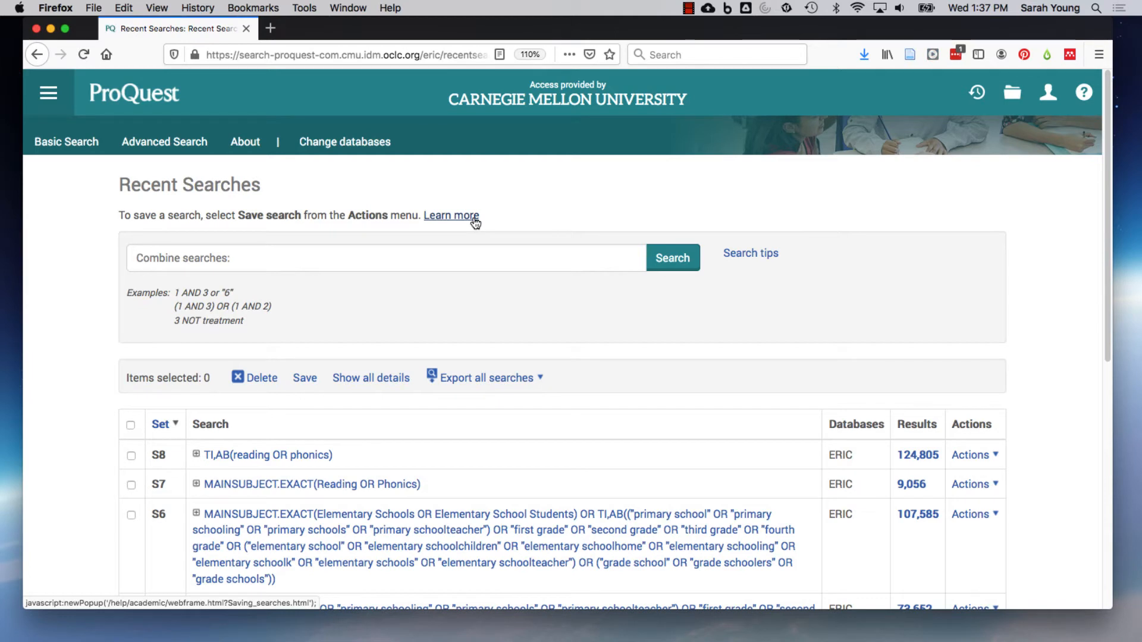
mouse_move(474, 229)
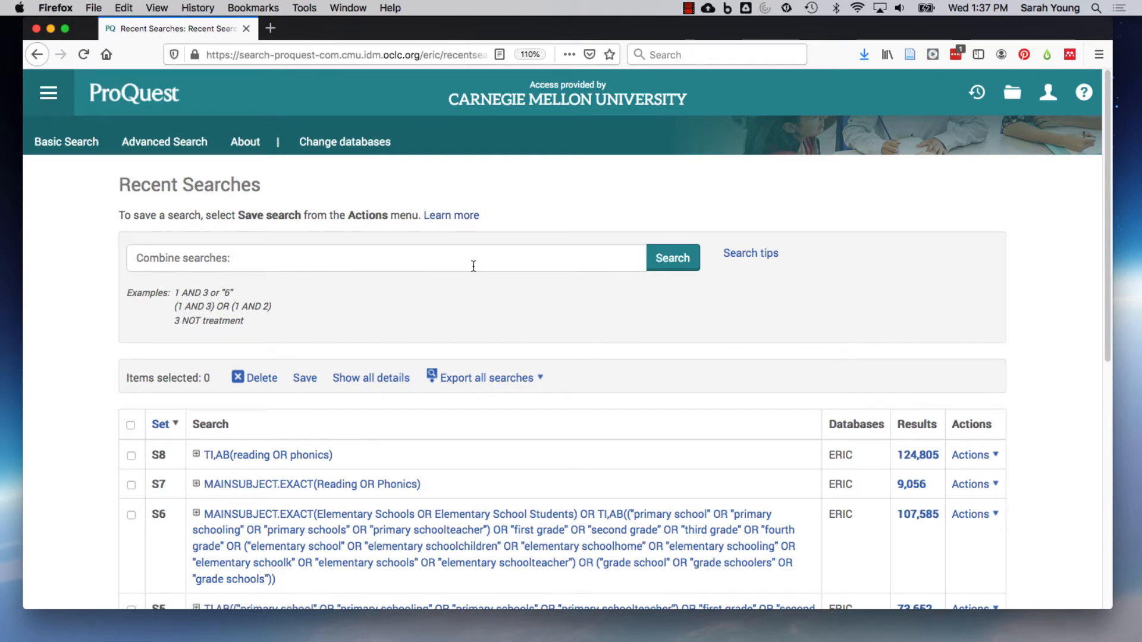
scroll(down, 3)
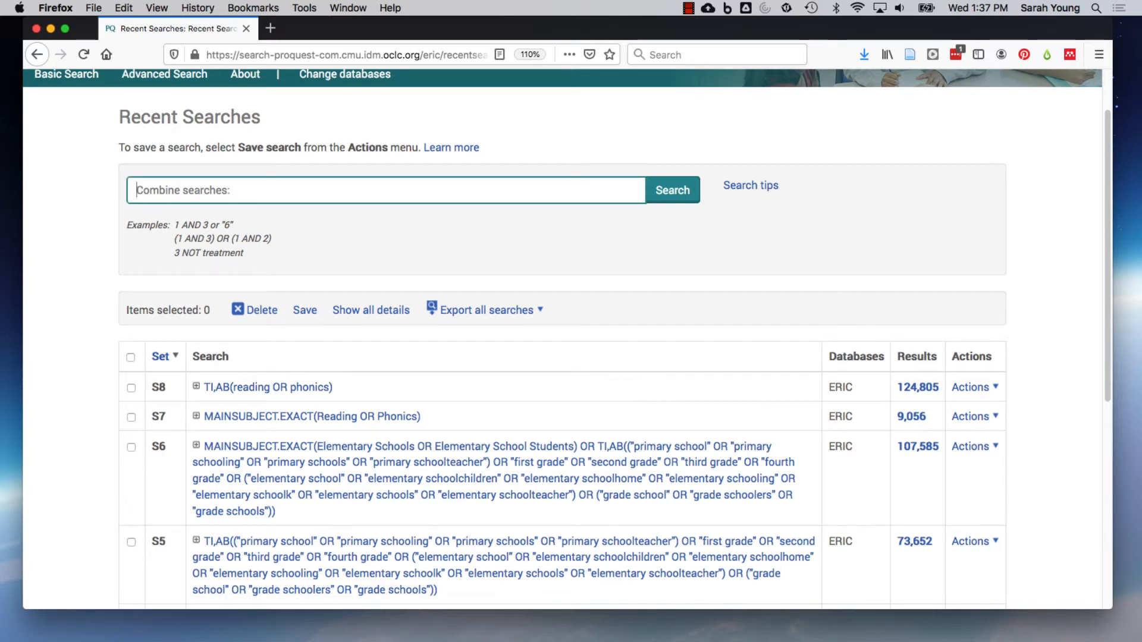
- Combine sets 7 OR 8 for 126,220 results, then return to Recent Searches
text(7 OR)
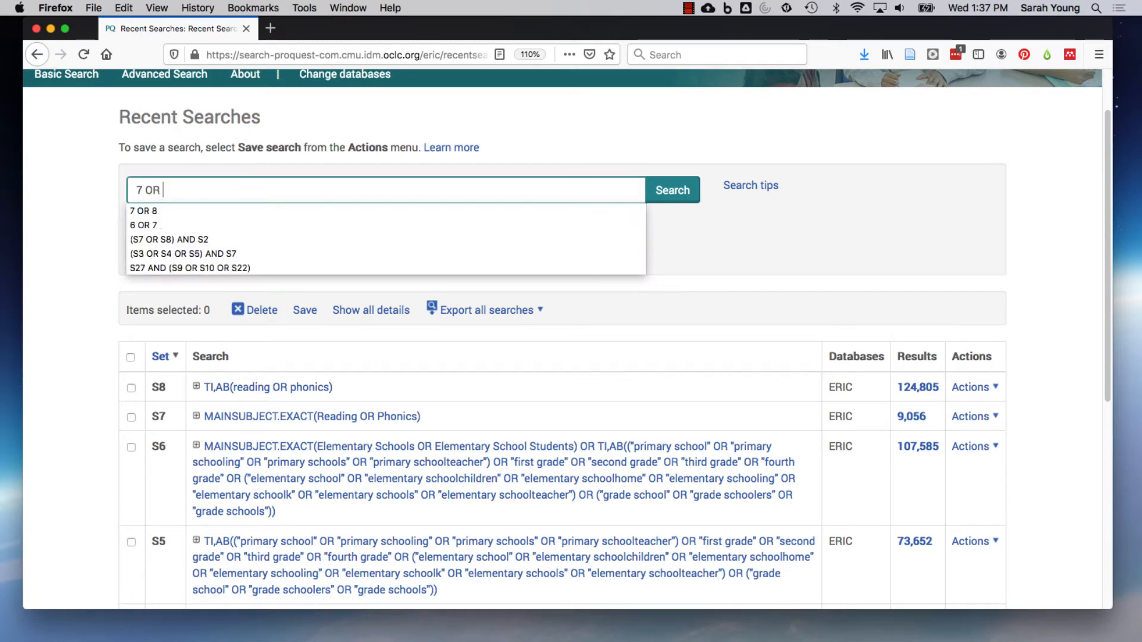
text(8)
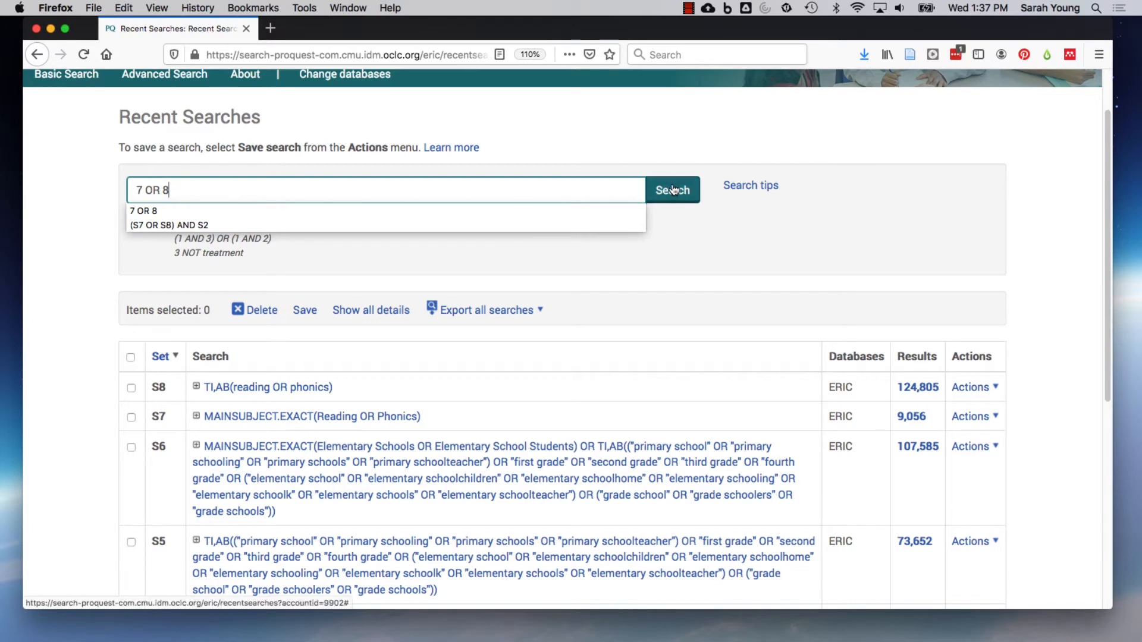
click(671, 191)
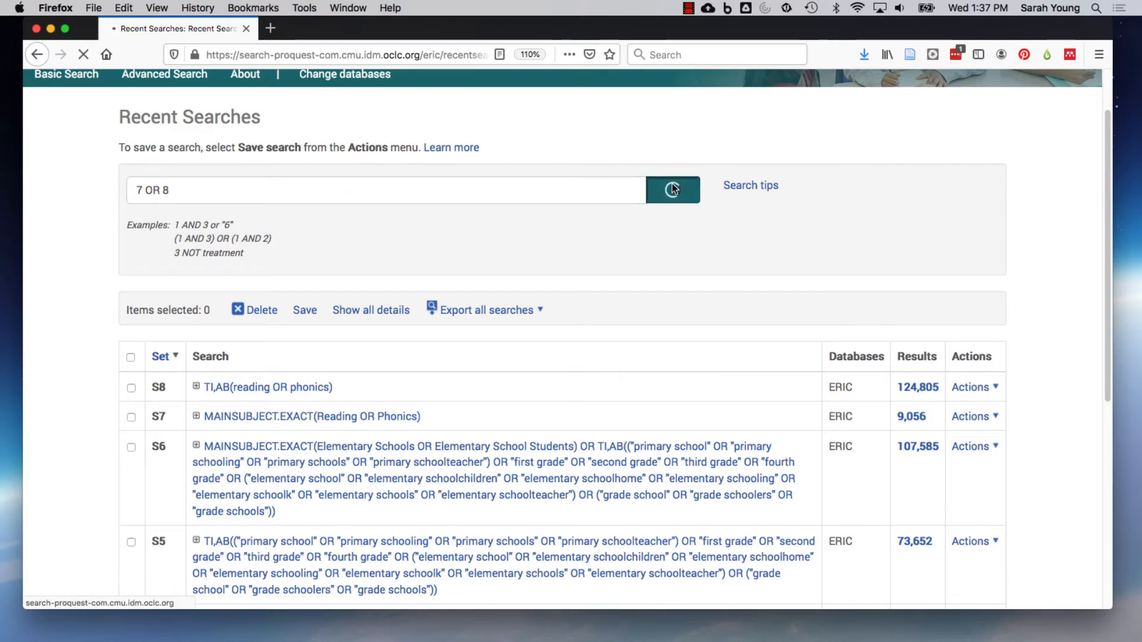
click(671, 190)
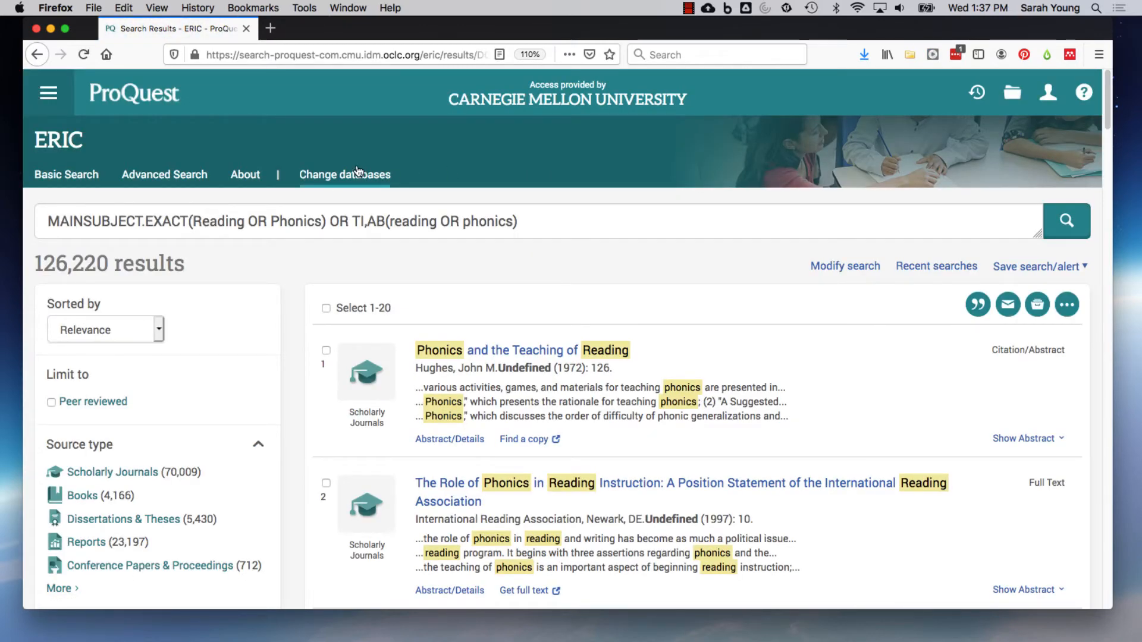
click(165, 174)
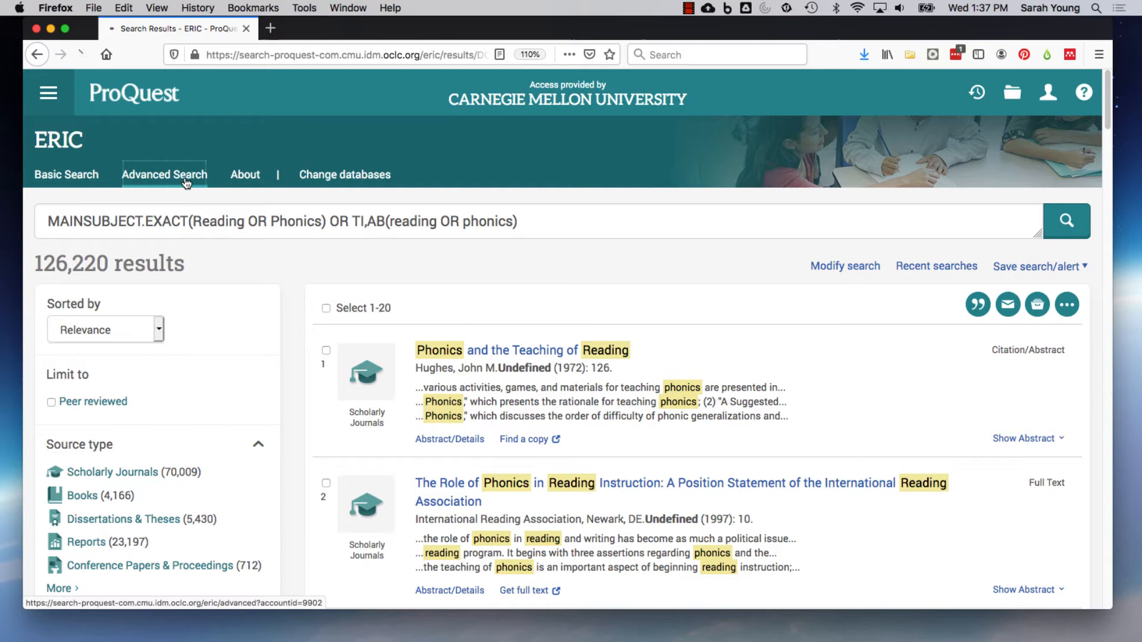
click(936, 266)
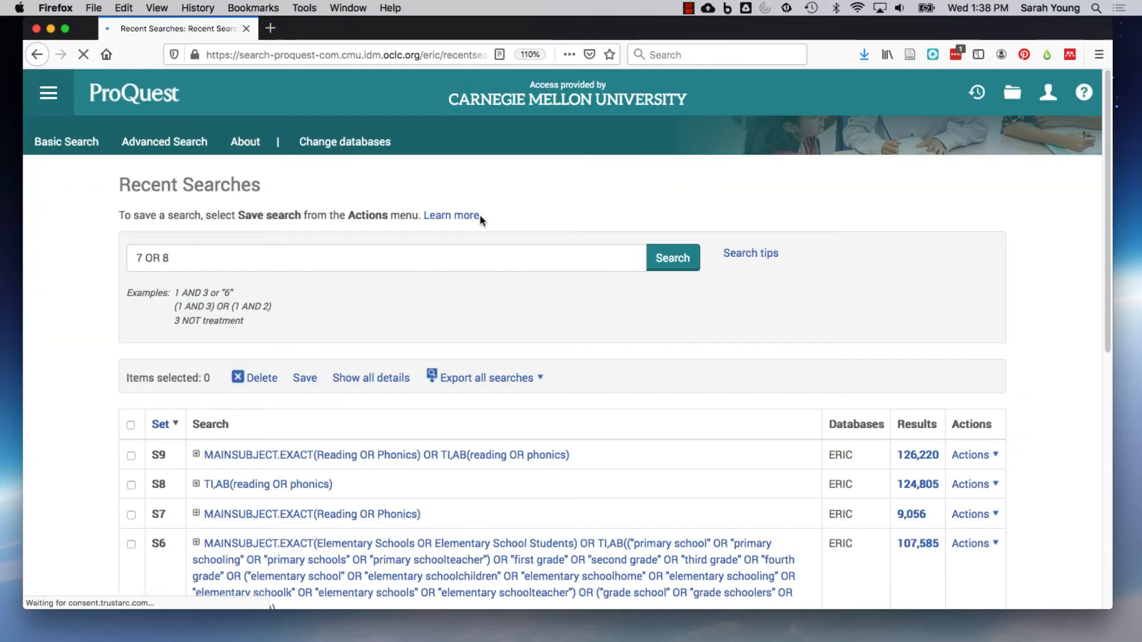
- Run the combined search 3 AND 6 AND 9, returning 53 ERIC results
scroll(down, 3)
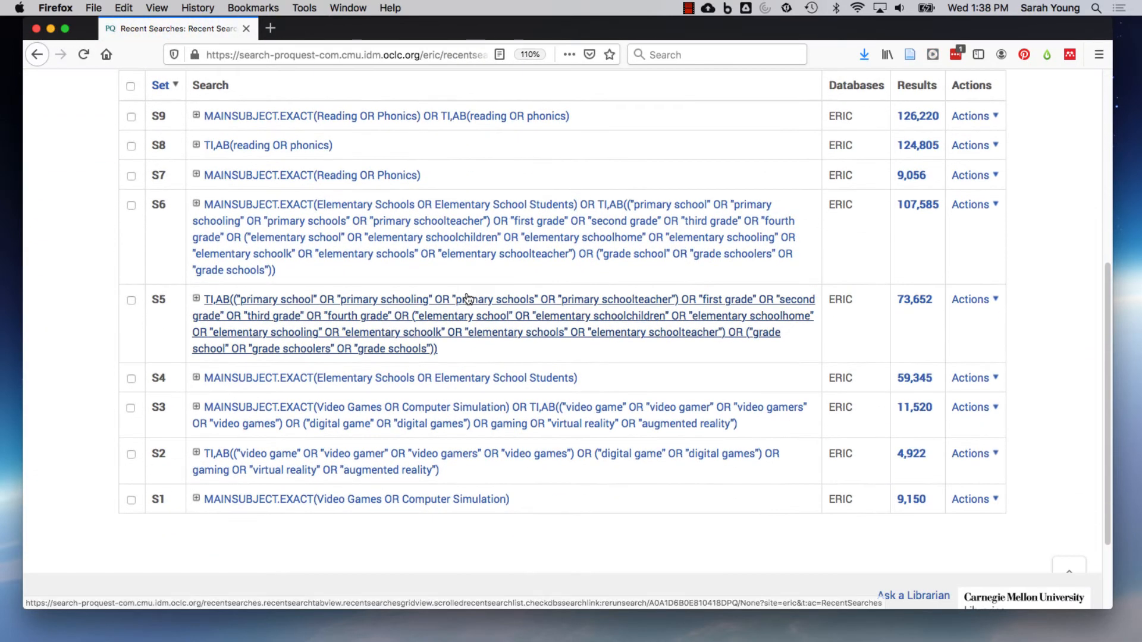
mouse_move(284, 424)
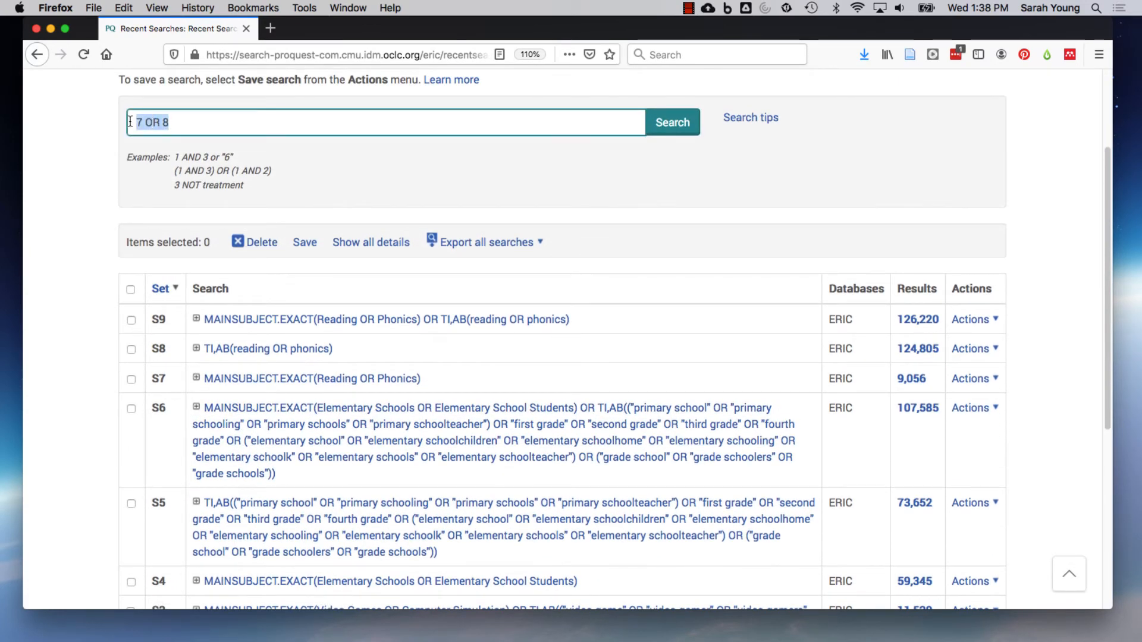
text(3 AND 6 AND 9)
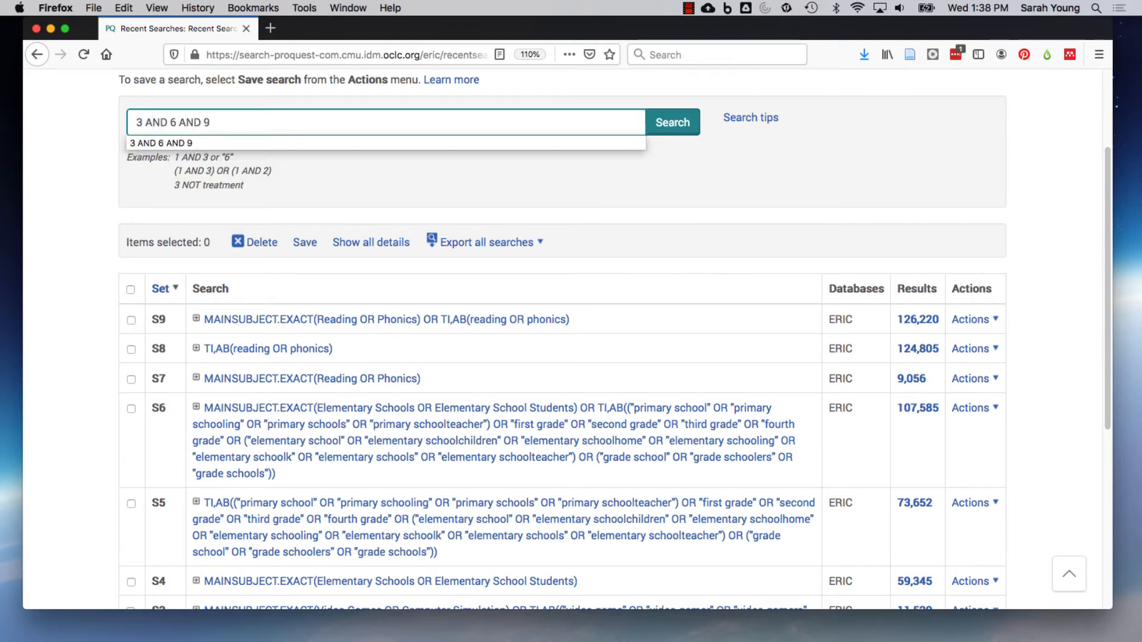
click(671, 121)
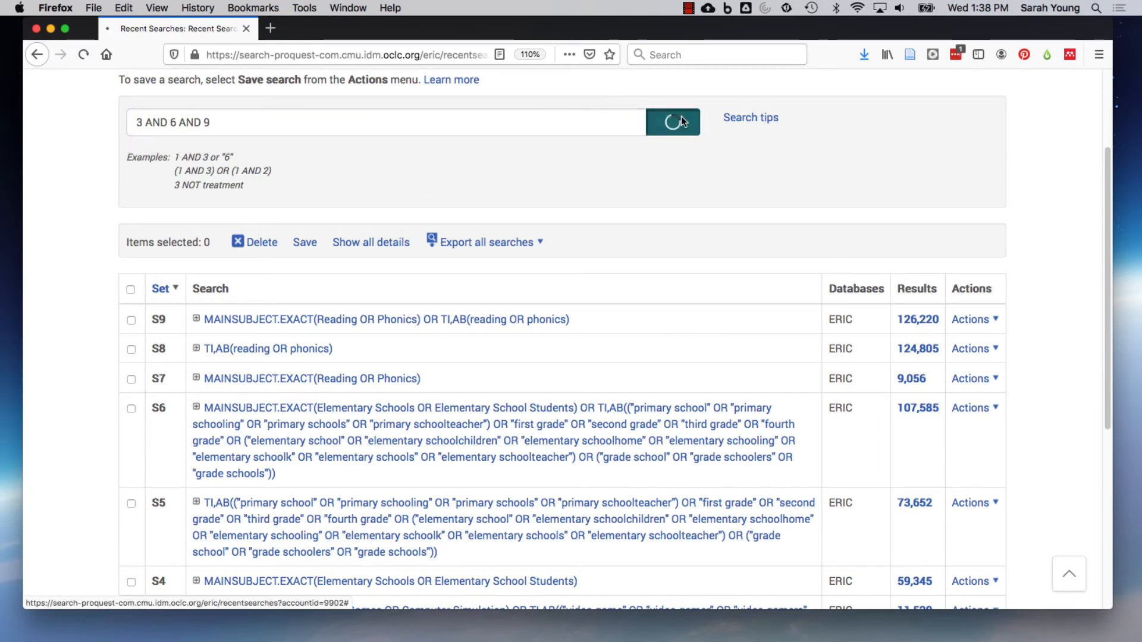
click(672, 122)
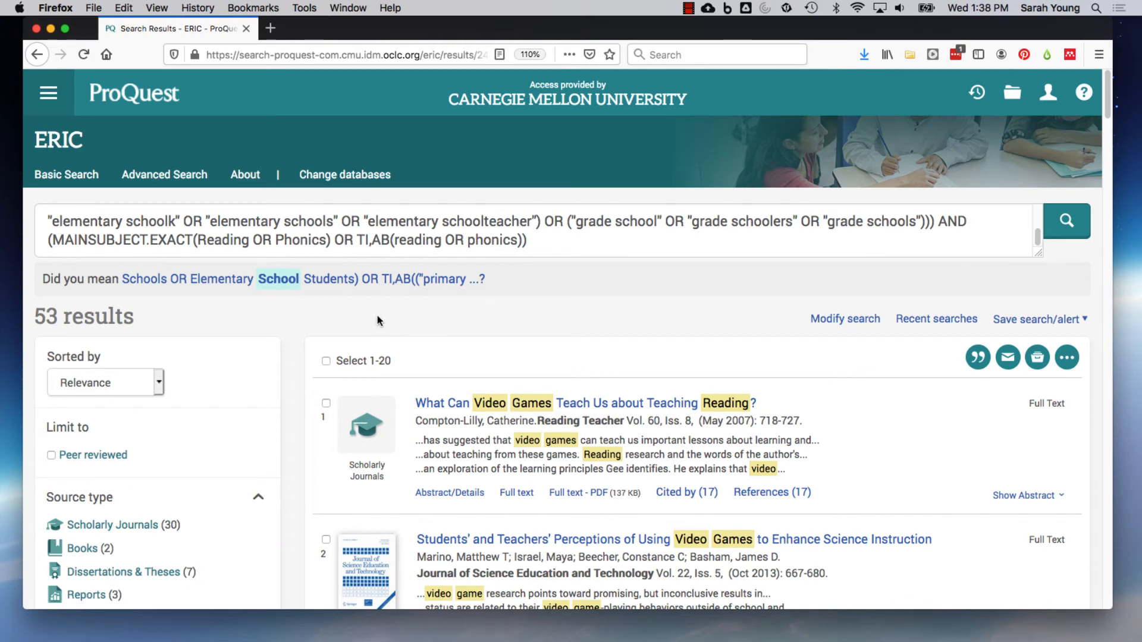
mouse_move(297, 328)
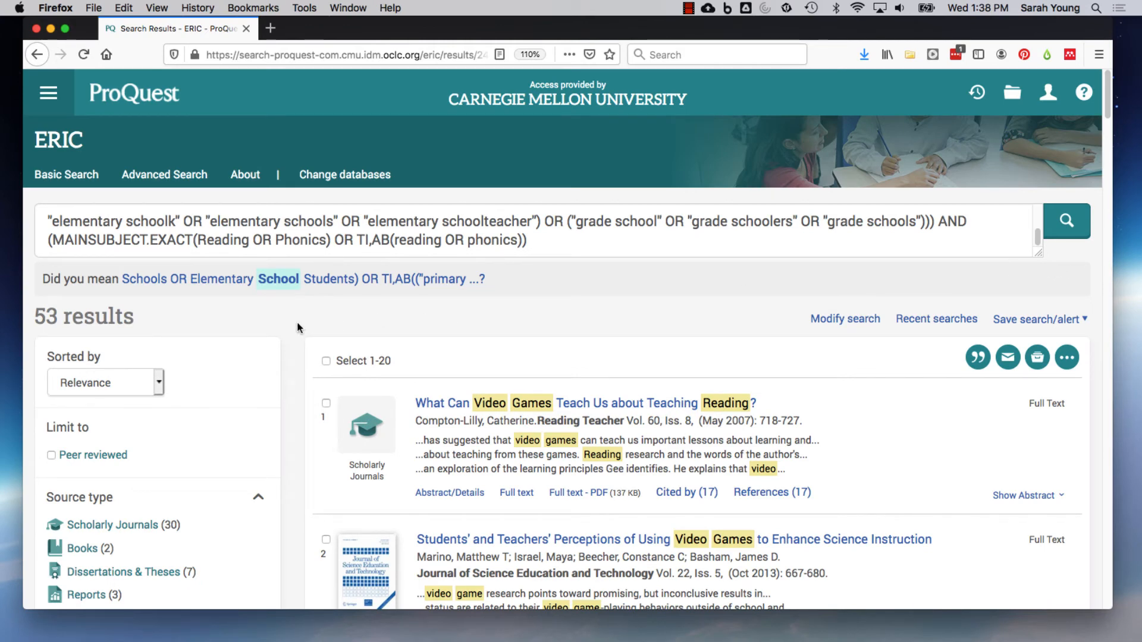
scroll(down, 3)
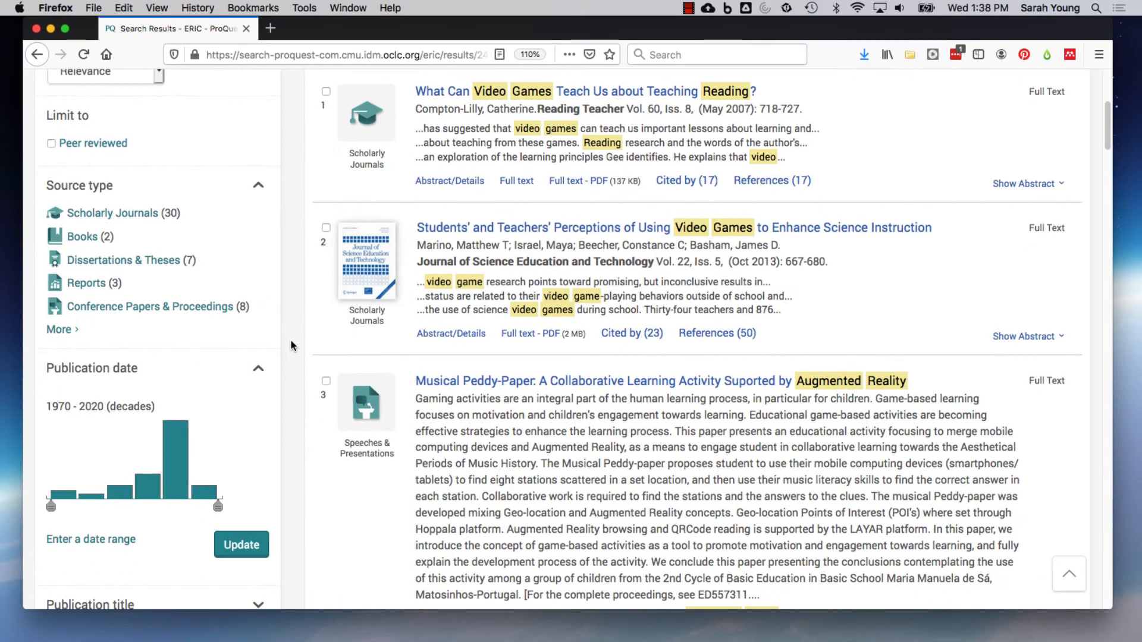
scroll(down, 3)
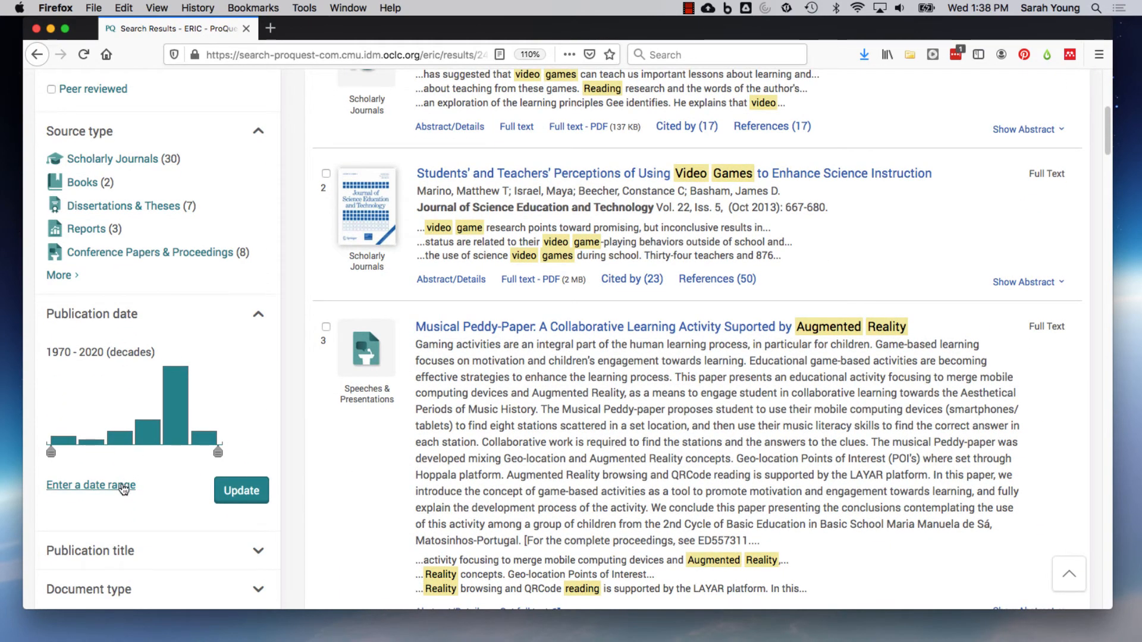
click(90, 485)
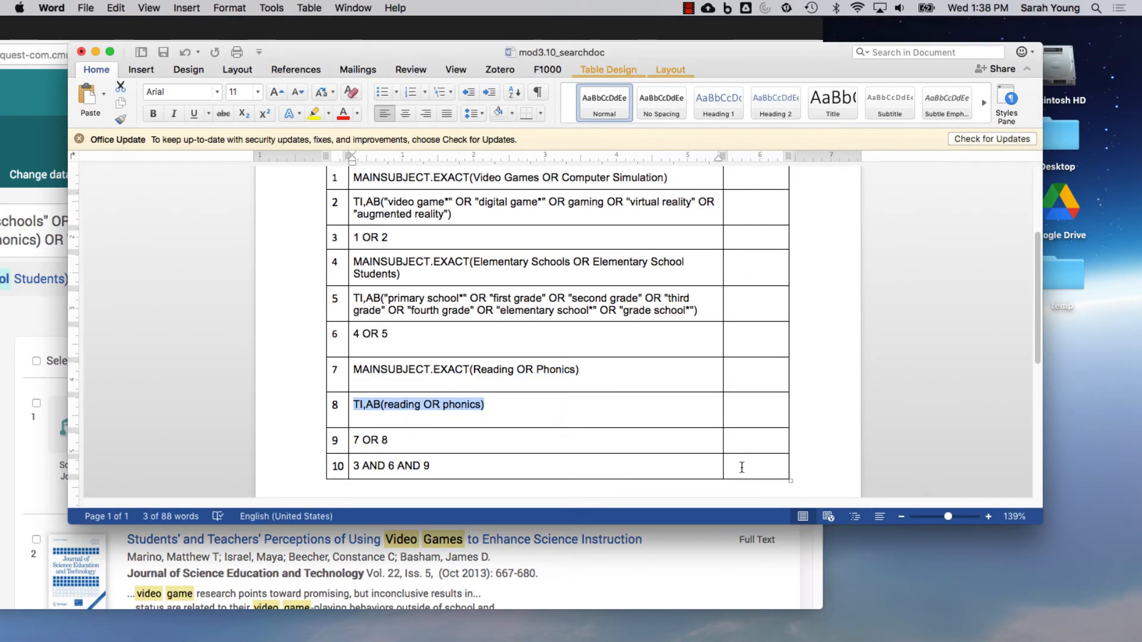
- Enter 53 beside line 10 (3 AND 6 AND 9) in the Word table
text(53)
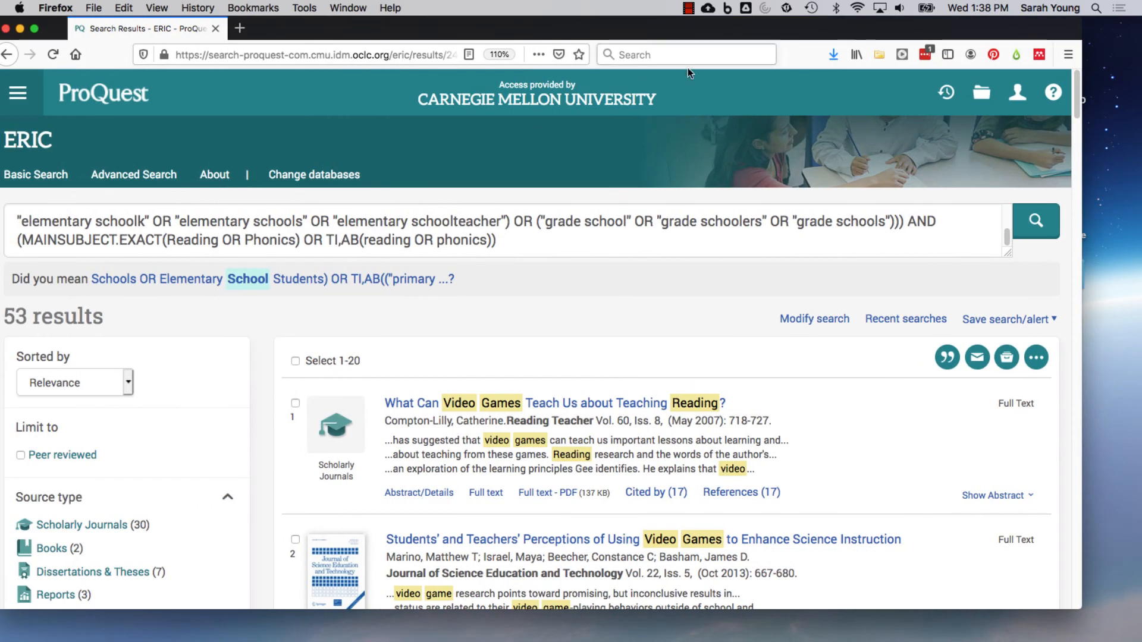
- Review sets S1–S10 in Recent Searches, then switch to the Word search log
click(133, 174)
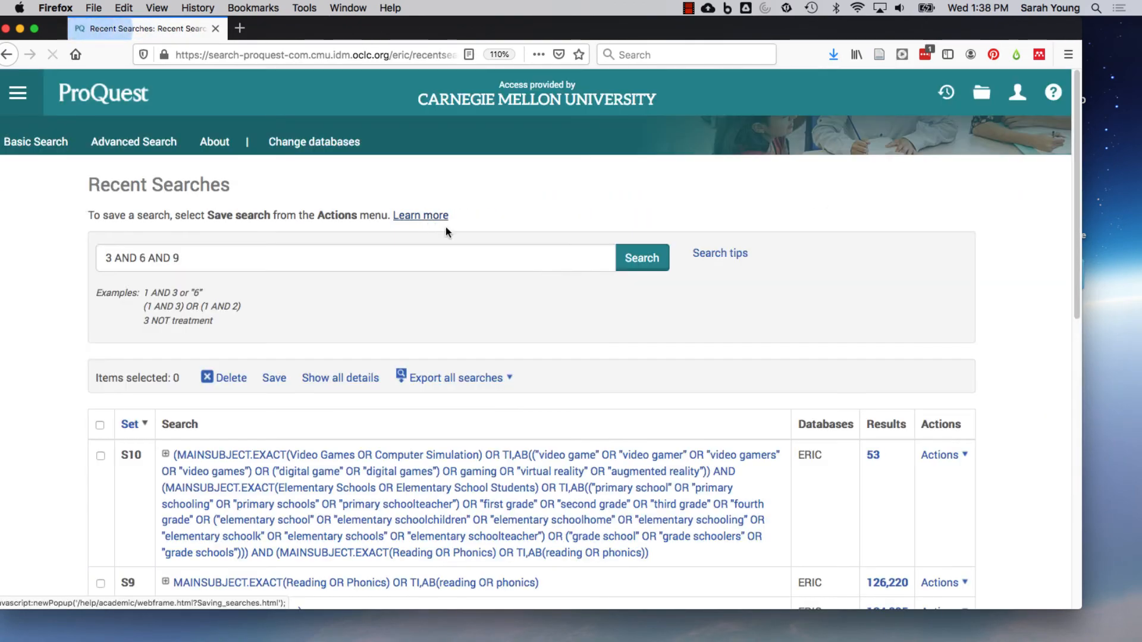
scroll(down, 3)
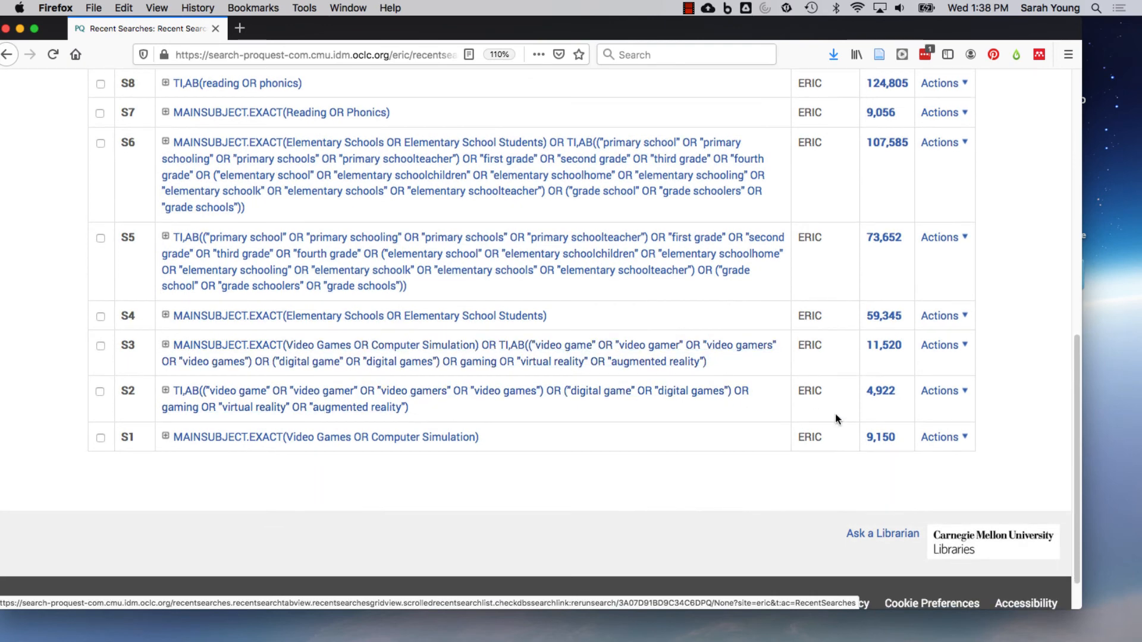
click(940, 83)
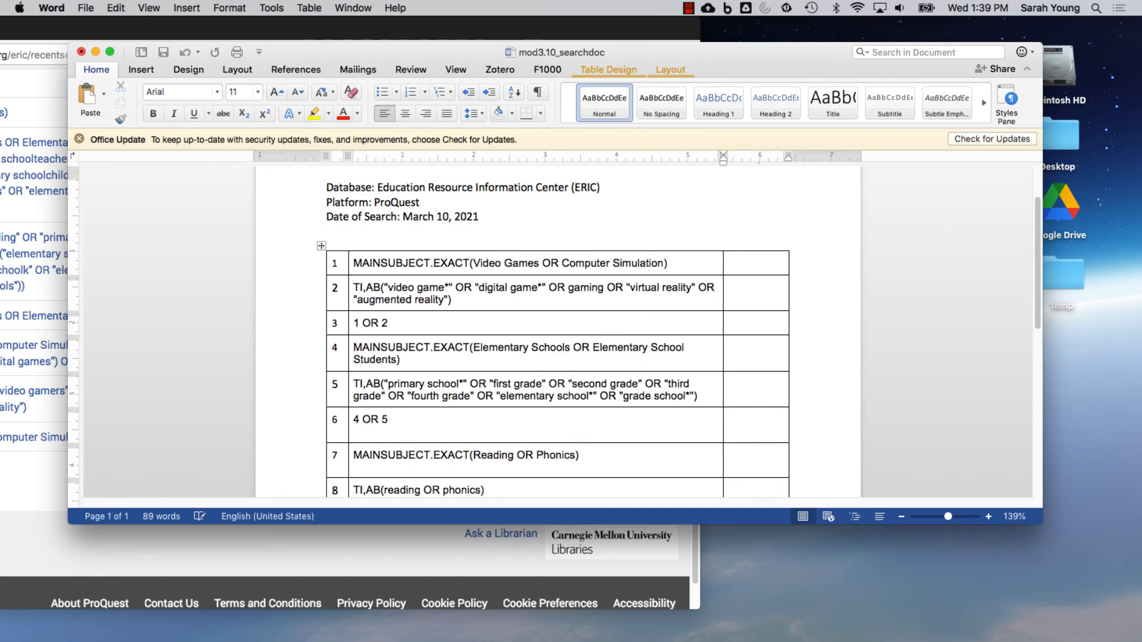
- Enter 9150 as line 1's result count in the Word table
text(9150)
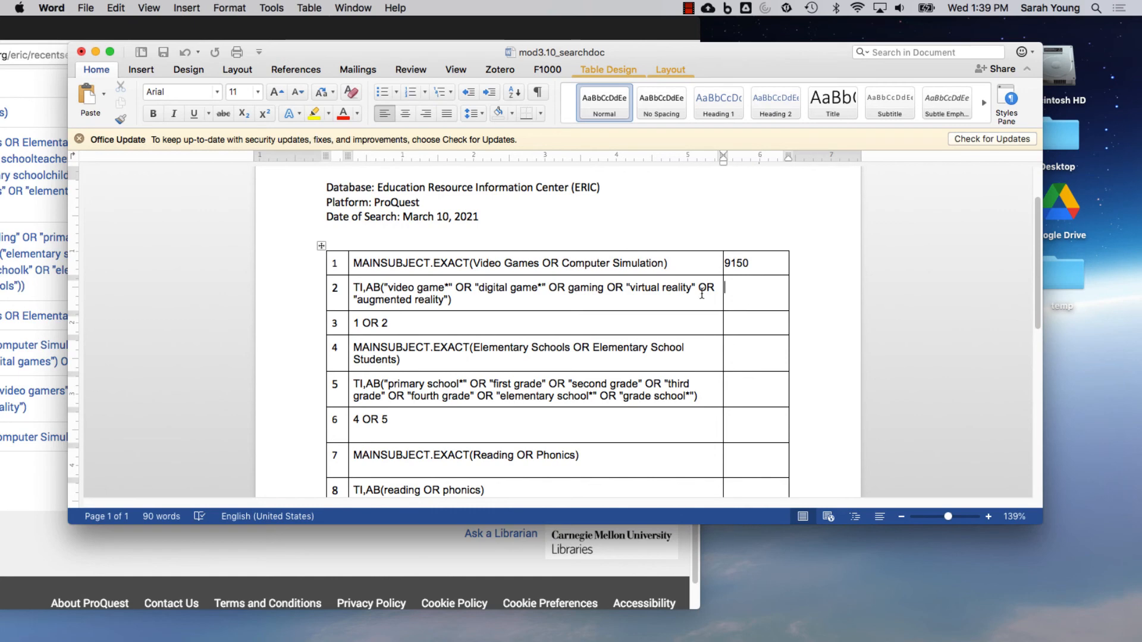
mouse_move(246, 292)
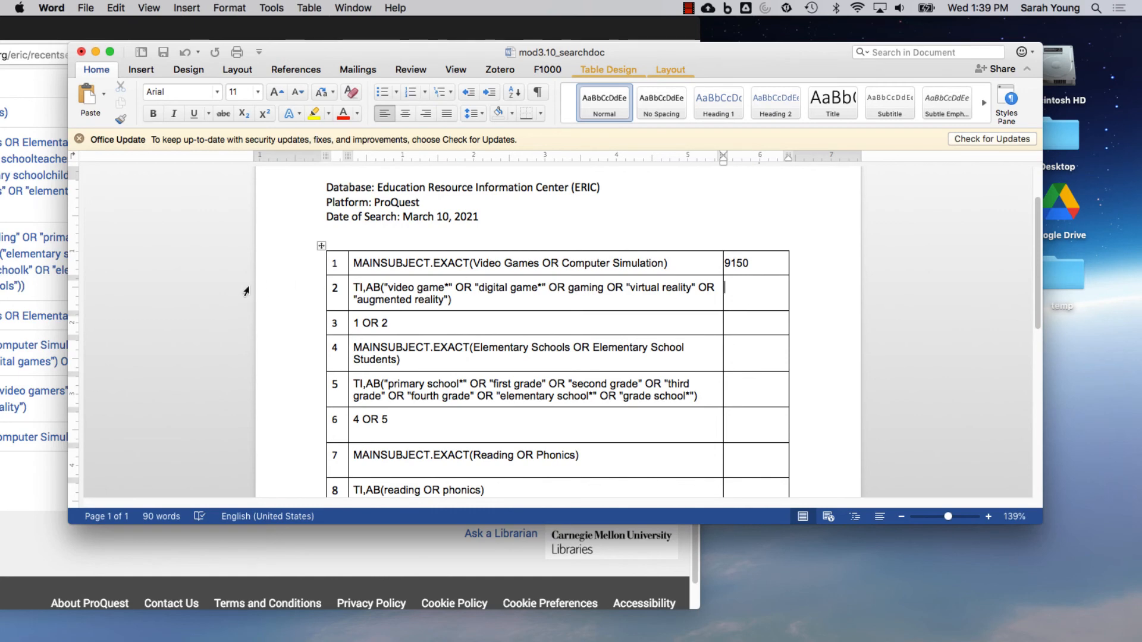